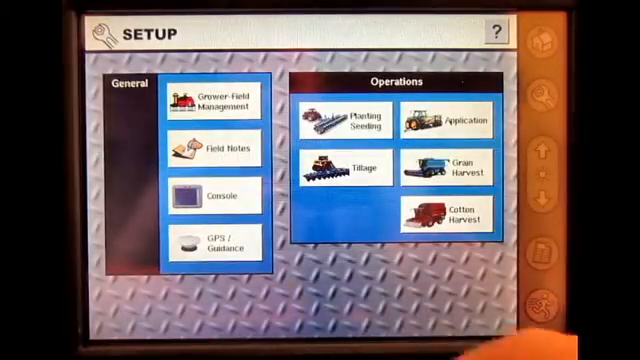
Bring up the GPS / Guidance setup screen on its General tab from the Setup menu
click(214, 238)
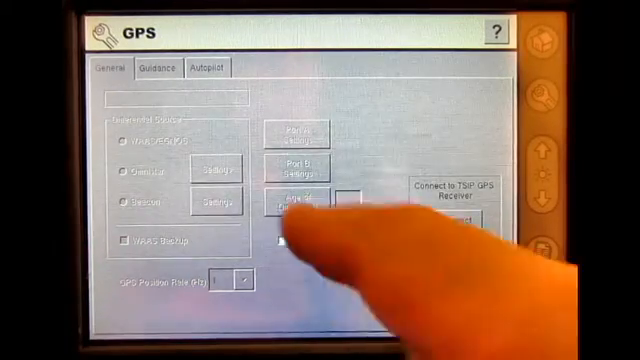
Show the Guidance tab's control options, then switch to the Autopilot settings page
click(156, 68)
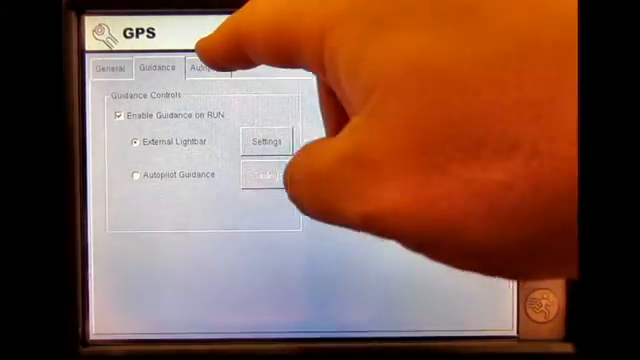
click(204, 68)
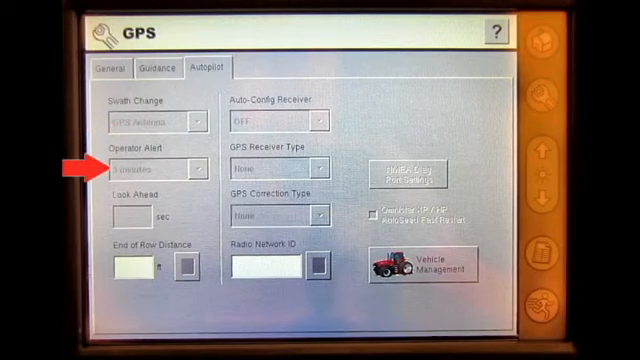